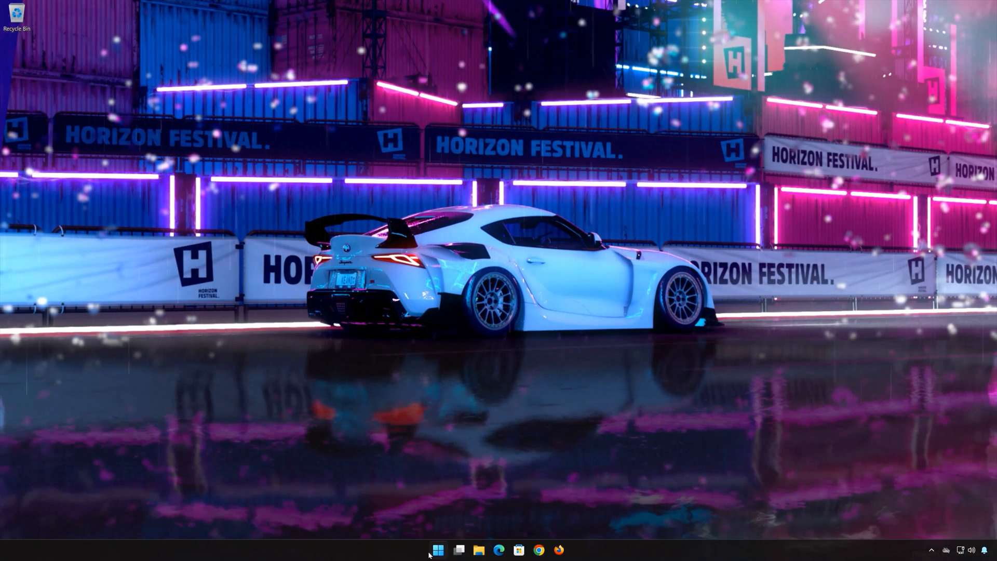
# Reach the Apps page of Windows Settings from the Start menu.
pyautogui.click(437, 549)
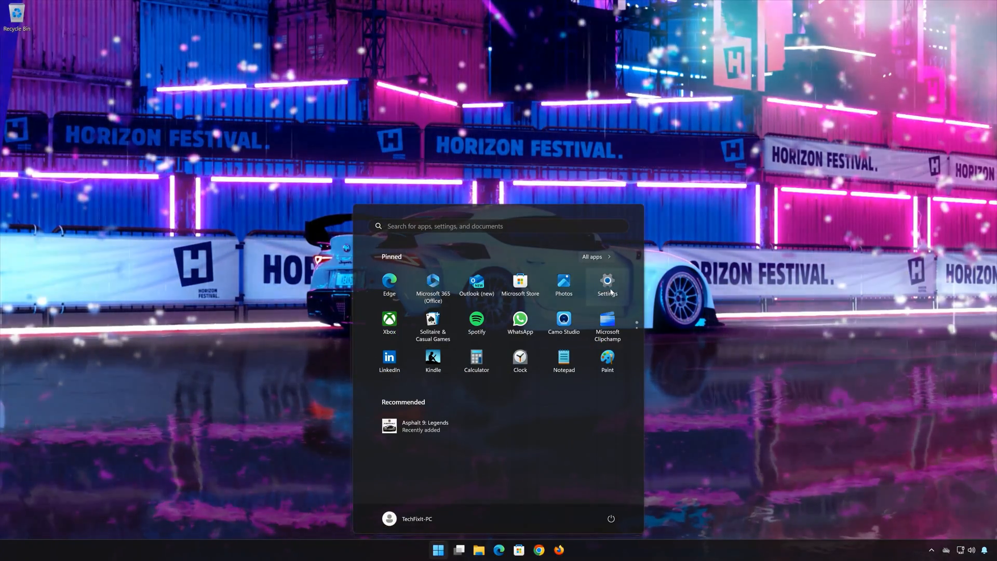
pyautogui.click(605, 283)
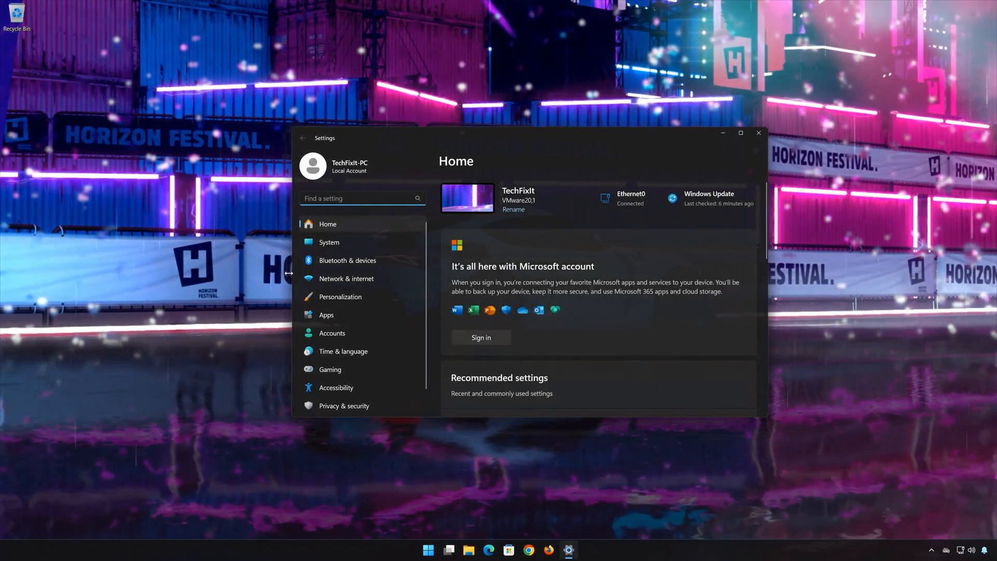
pyautogui.click(326, 314)
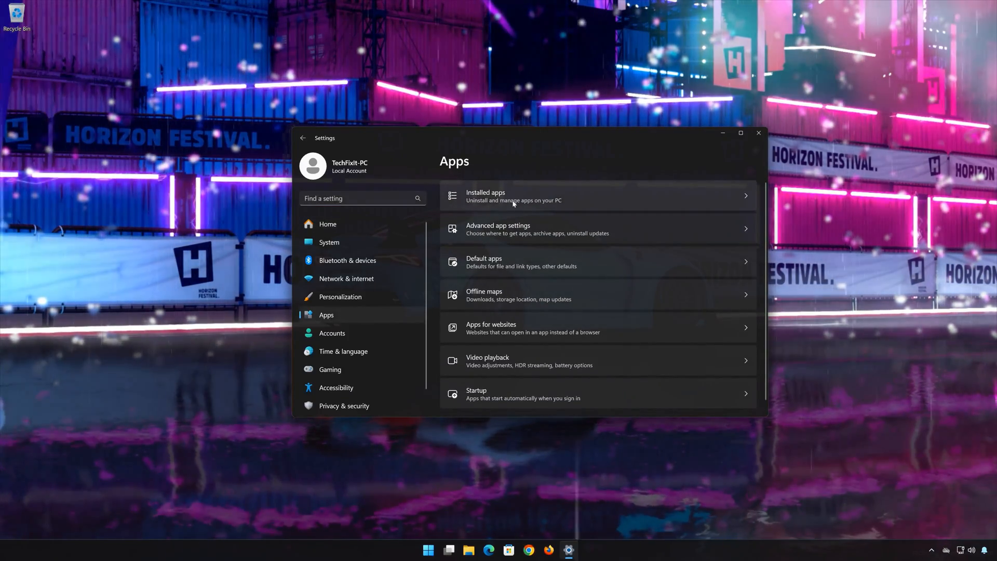
# Show Installed apps and expand the options menu for Asphalt 9: Legends.
pyautogui.click(513, 196)
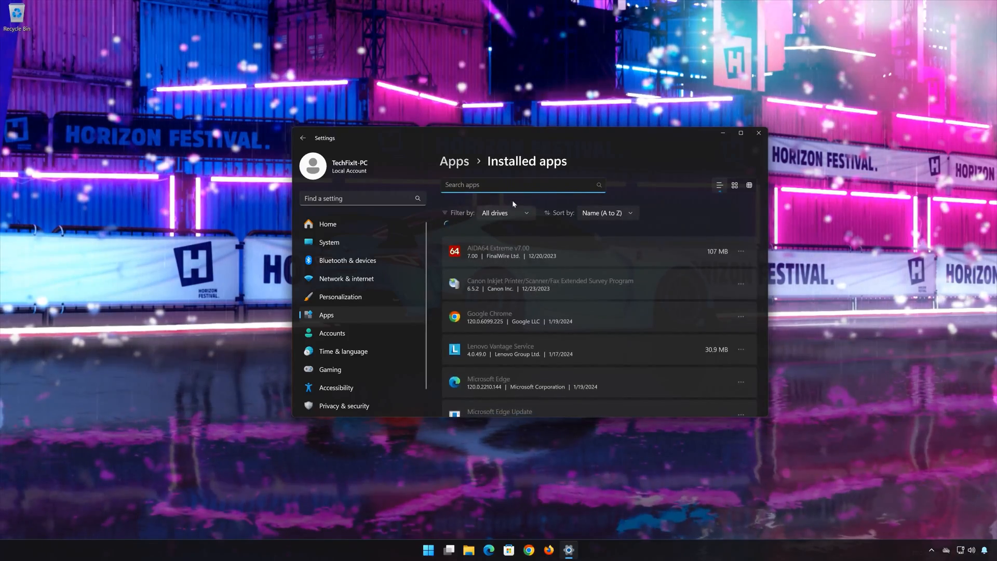
pyautogui.scroll(-3)
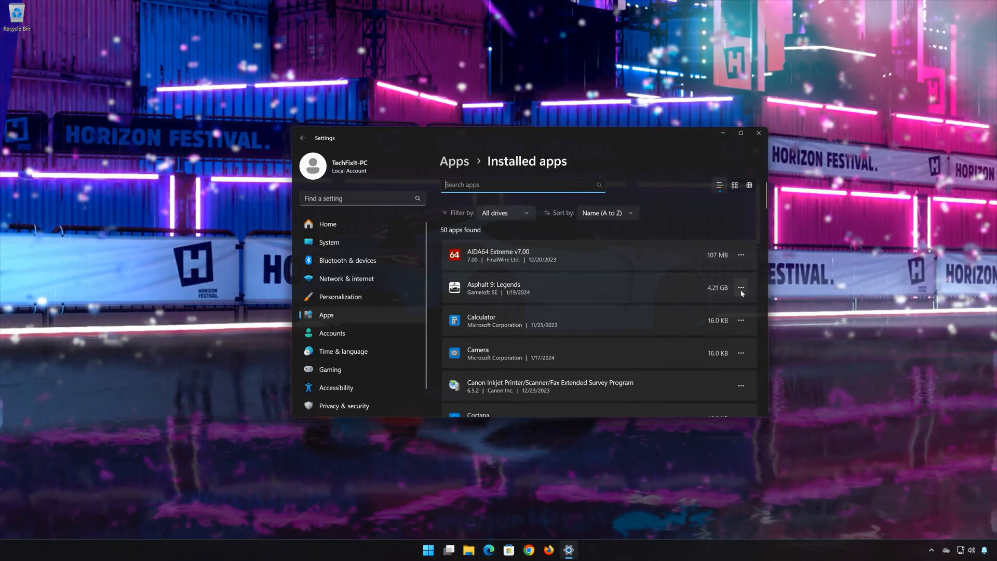
pyautogui.click(740, 287)
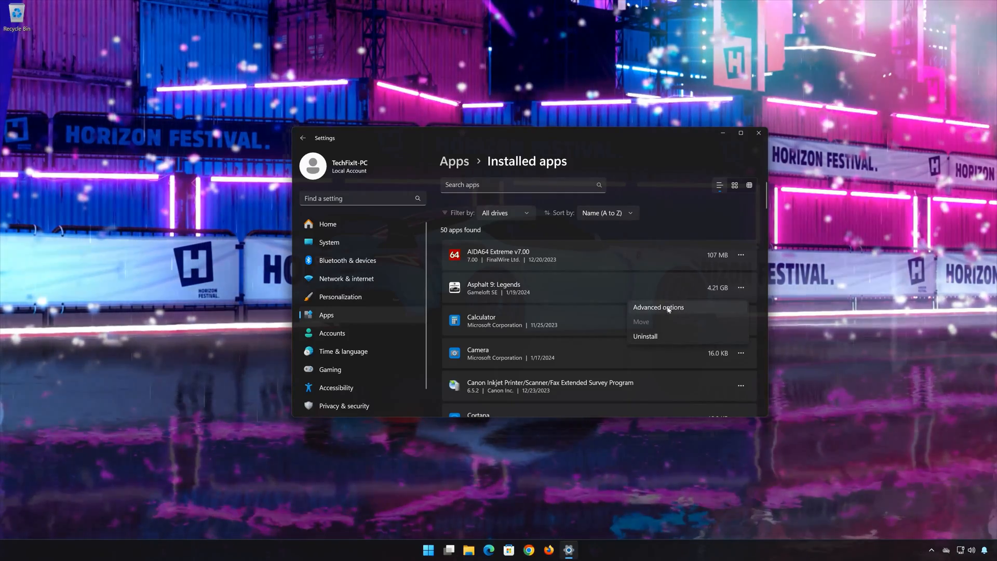
# Repair Asphalt 9: Legends from its Advanced options Reset section.
pyautogui.click(659, 308)
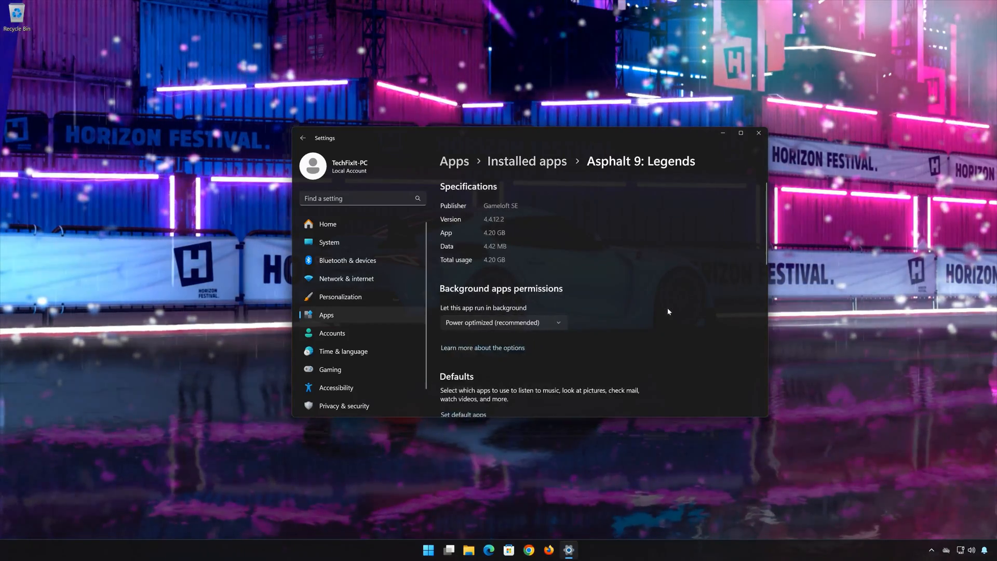
pyautogui.scroll(-3)
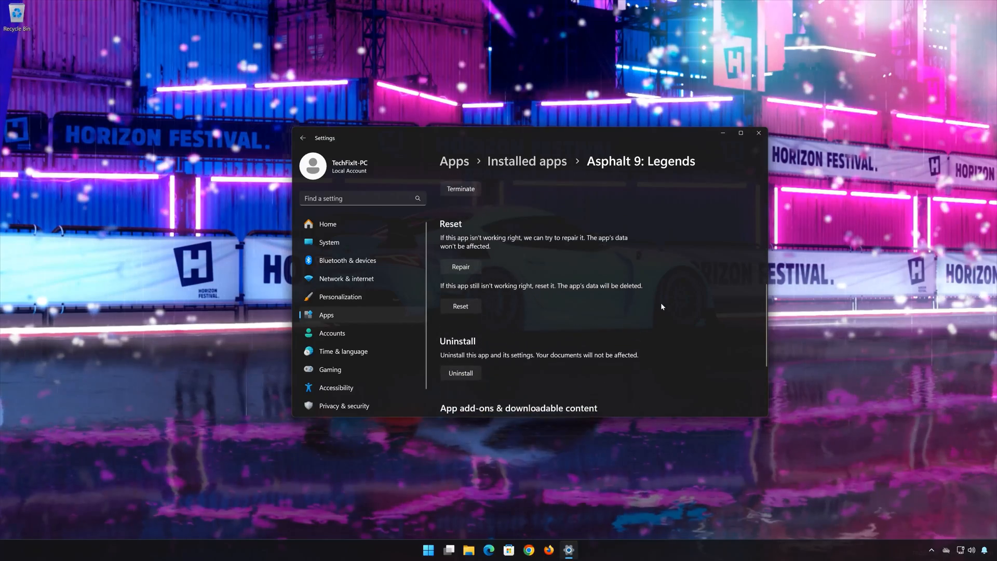
pyautogui.scroll(-3)
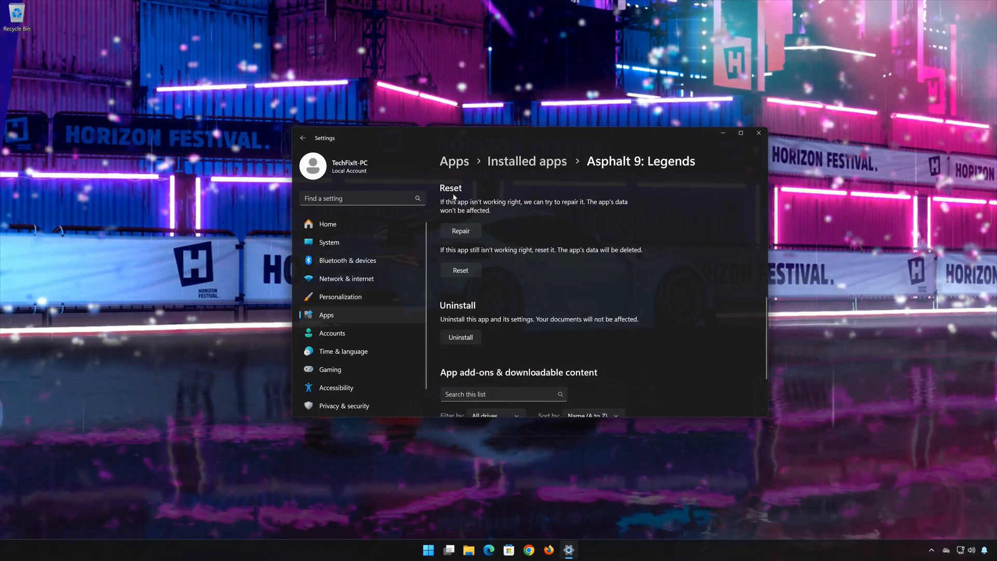
pyautogui.moveTo(509, 205)
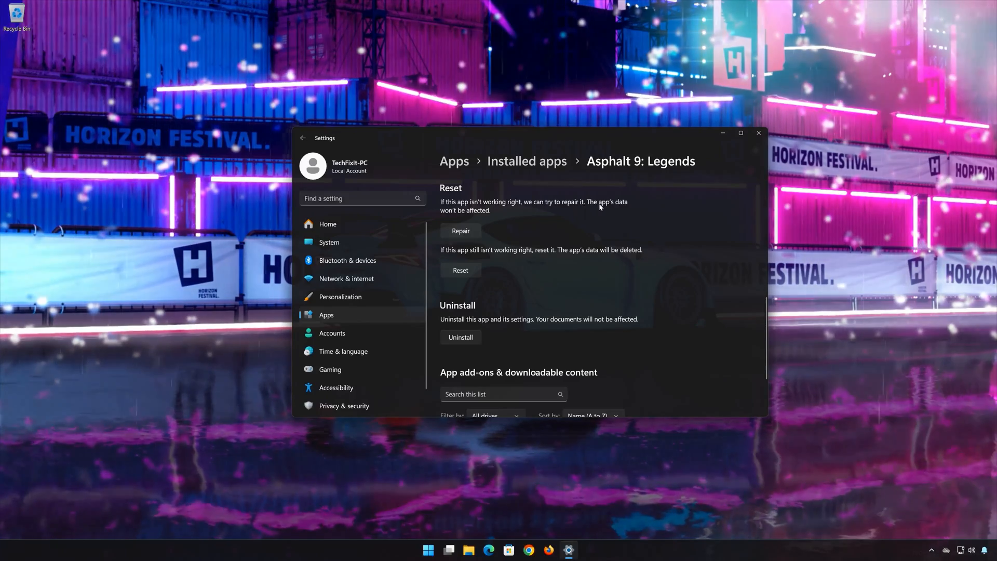
pyautogui.moveTo(474, 218)
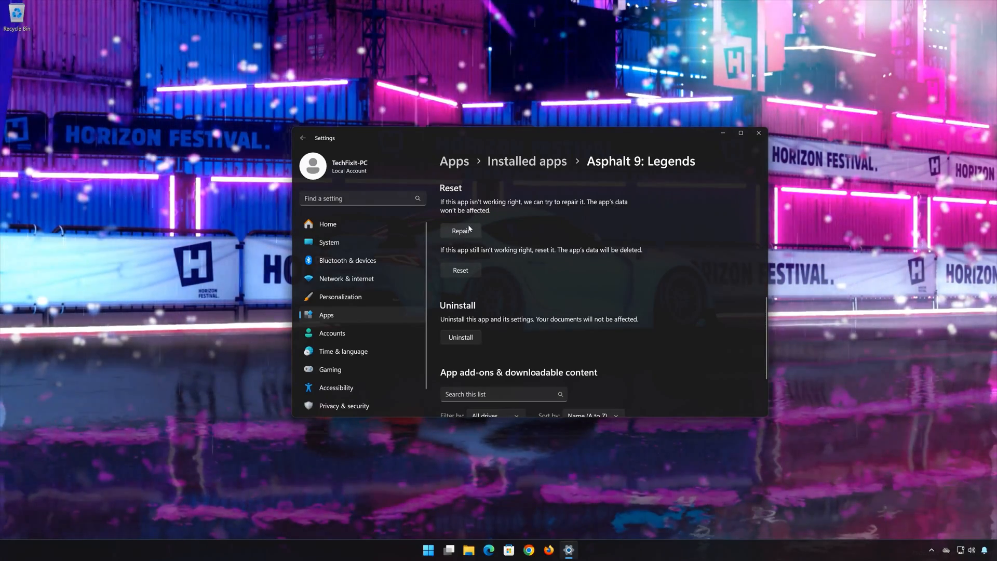
pyautogui.click(460, 231)
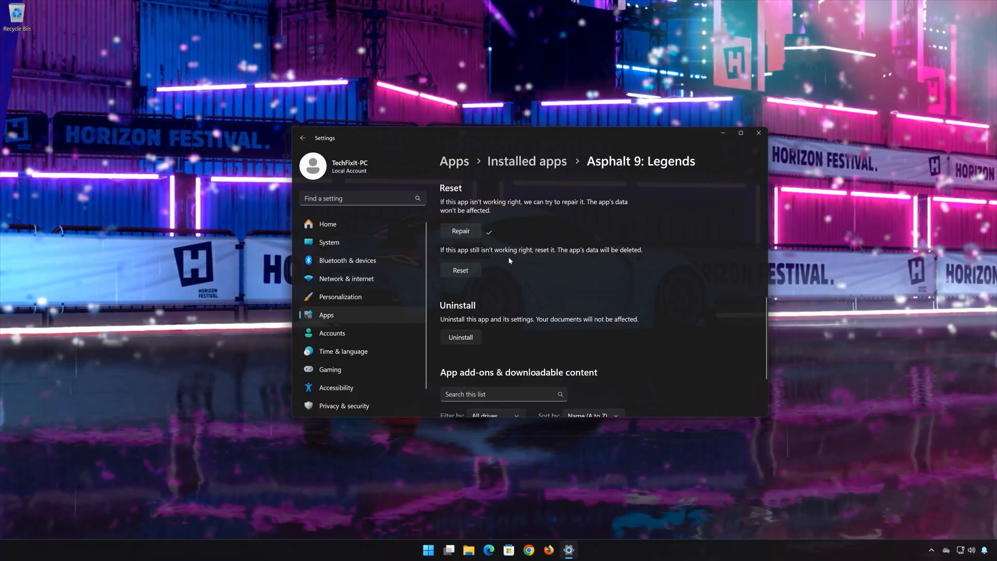
pyautogui.moveTo(452, 278)
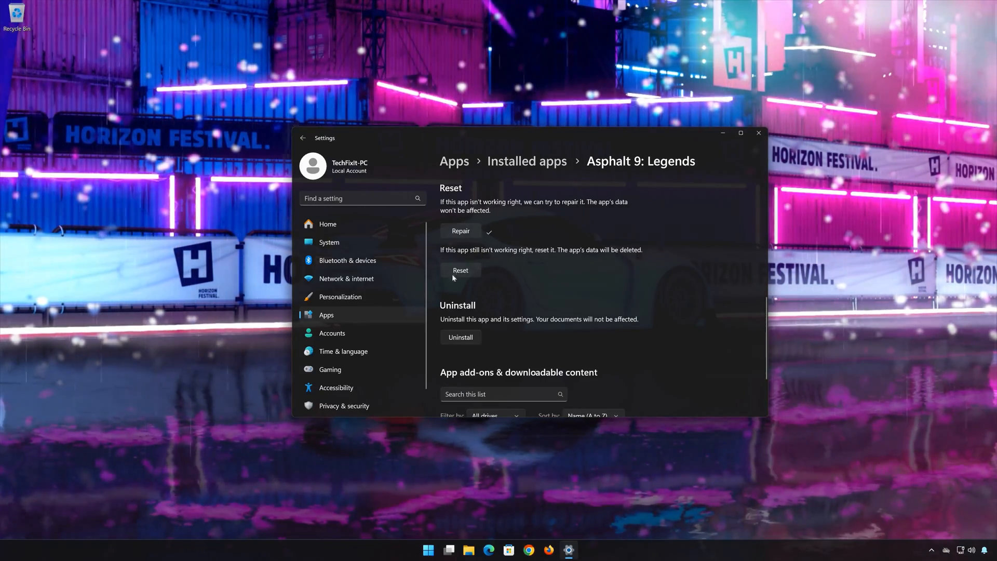
# Reset Asphalt 9: Legends, confirming deletion of its app data.
pyautogui.click(460, 271)
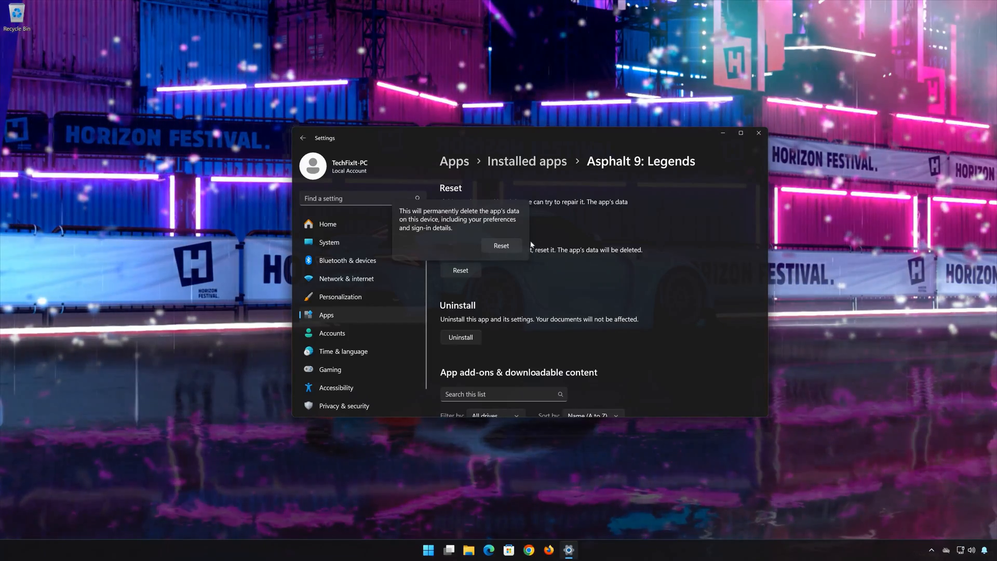
pyautogui.click(461, 230)
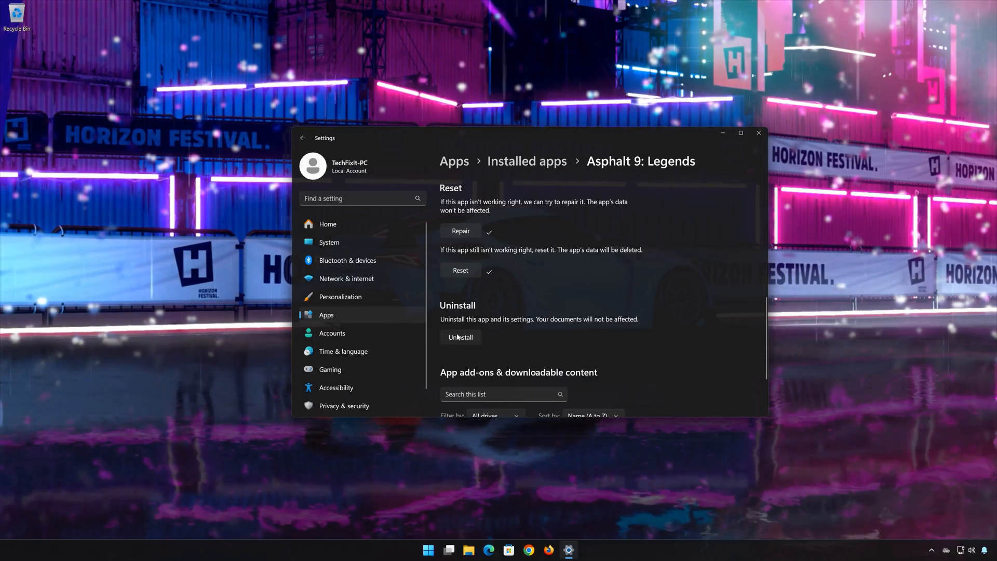
# Uninstall Asphalt 9: Legends and close the Settings window.
pyautogui.click(461, 337)
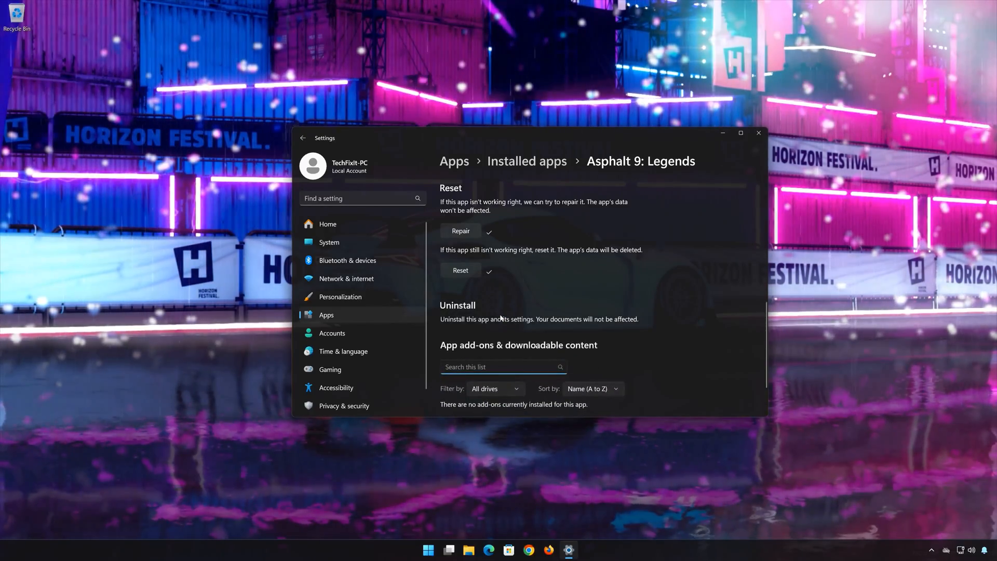
pyautogui.click(758, 133)
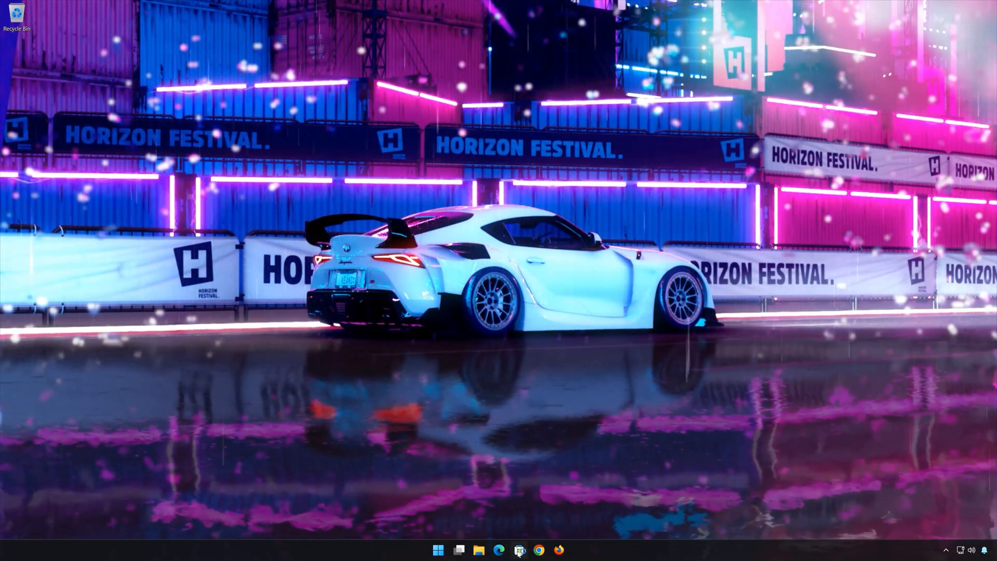
# Search Microsoft Store for 'asphalt 9' to reach the Asphalt 9: Legends page.
pyautogui.click(519, 549)
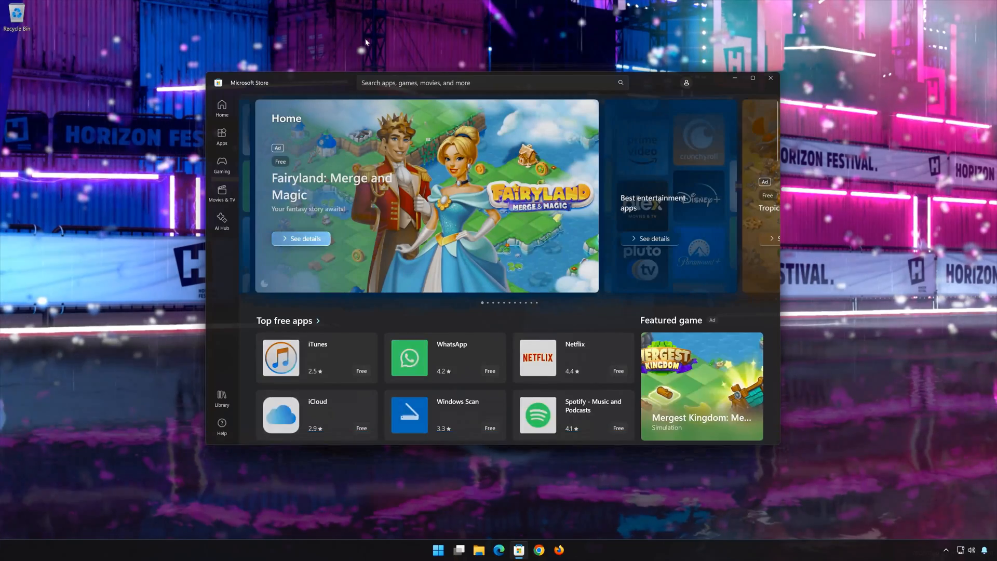
pyautogui.write('a')
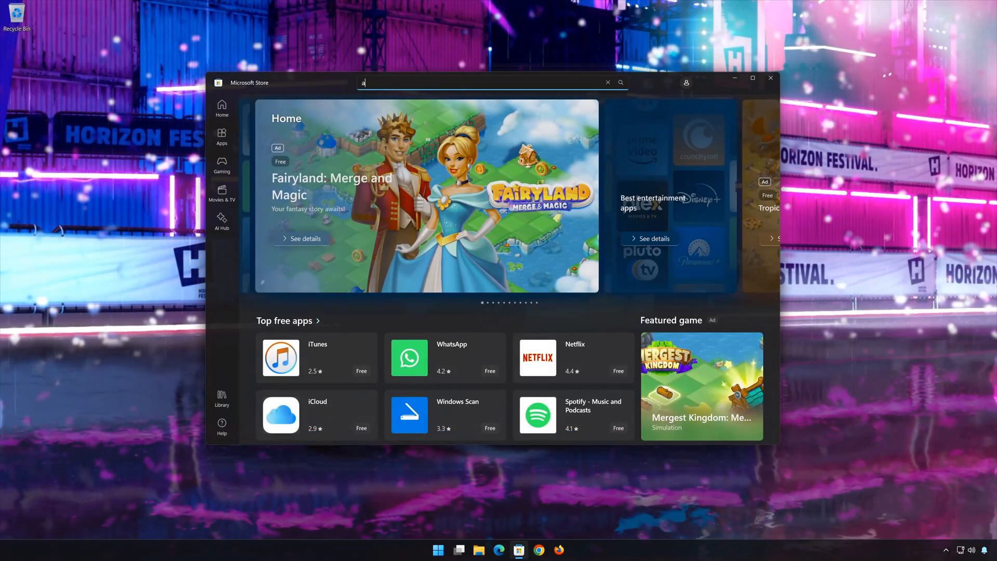
pyautogui.write('sphalt 9')
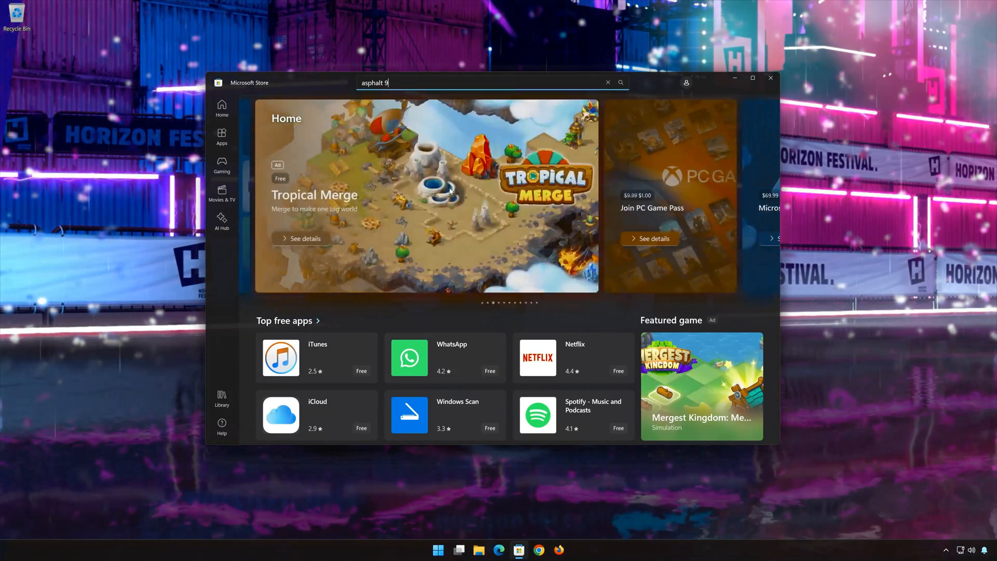
pyautogui.press('Enter')
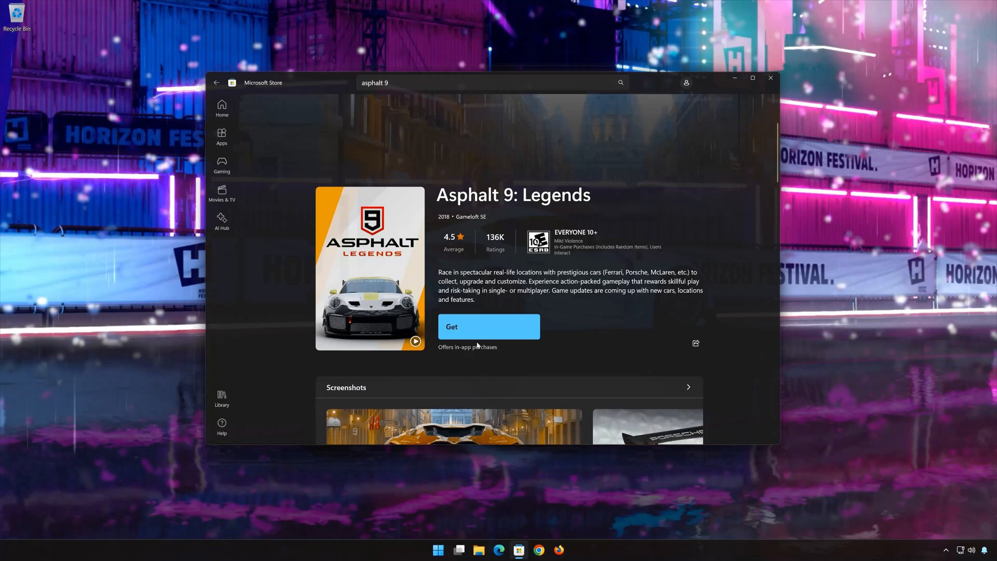
# Get Asphalt 9: Legends and let it download and install.
pyautogui.click(488, 326)
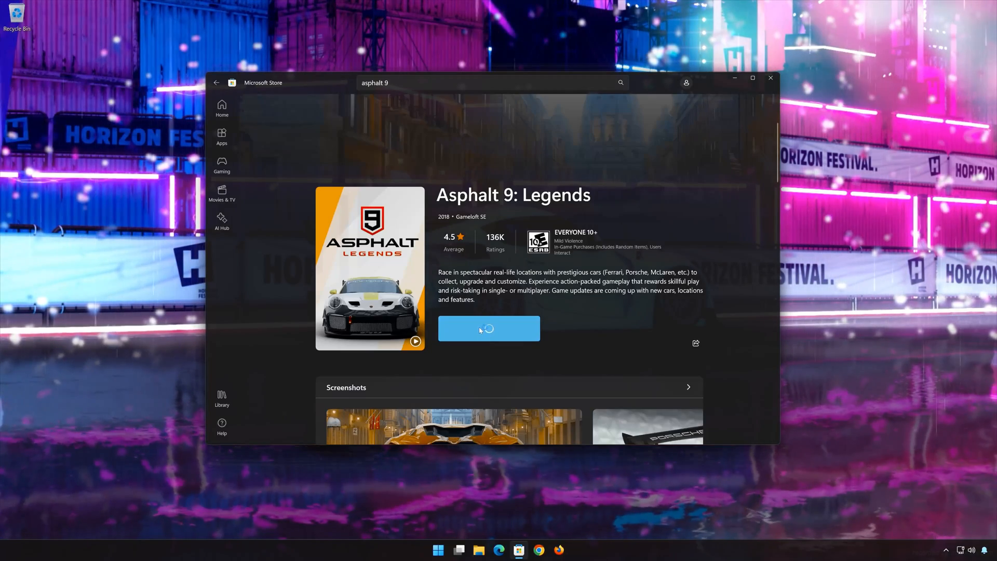
pyautogui.click(490, 328)
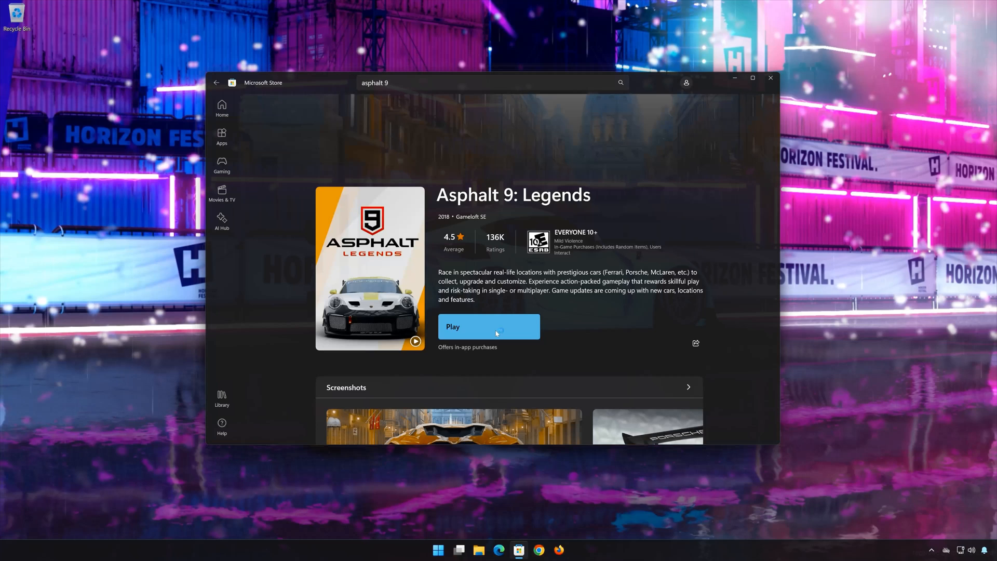
# Launch Asphalt 9: Legends from the Store page to its title screen.
pyautogui.click(488, 326)
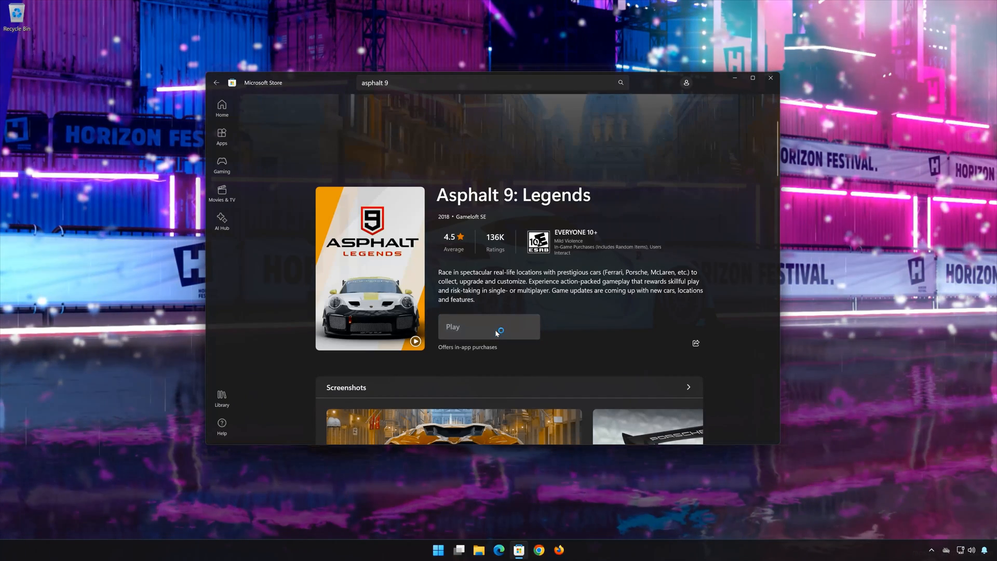
pyautogui.click(489, 326)
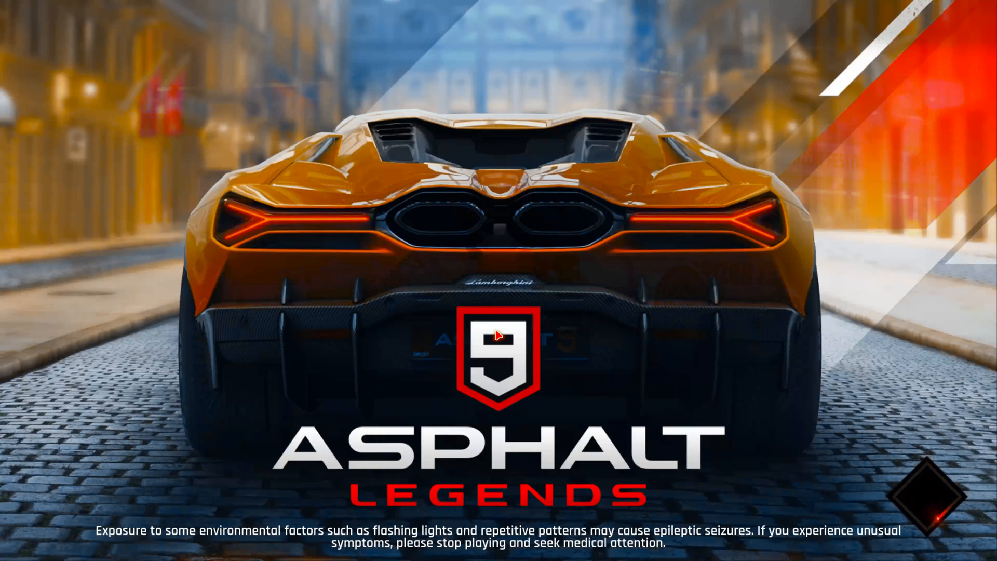